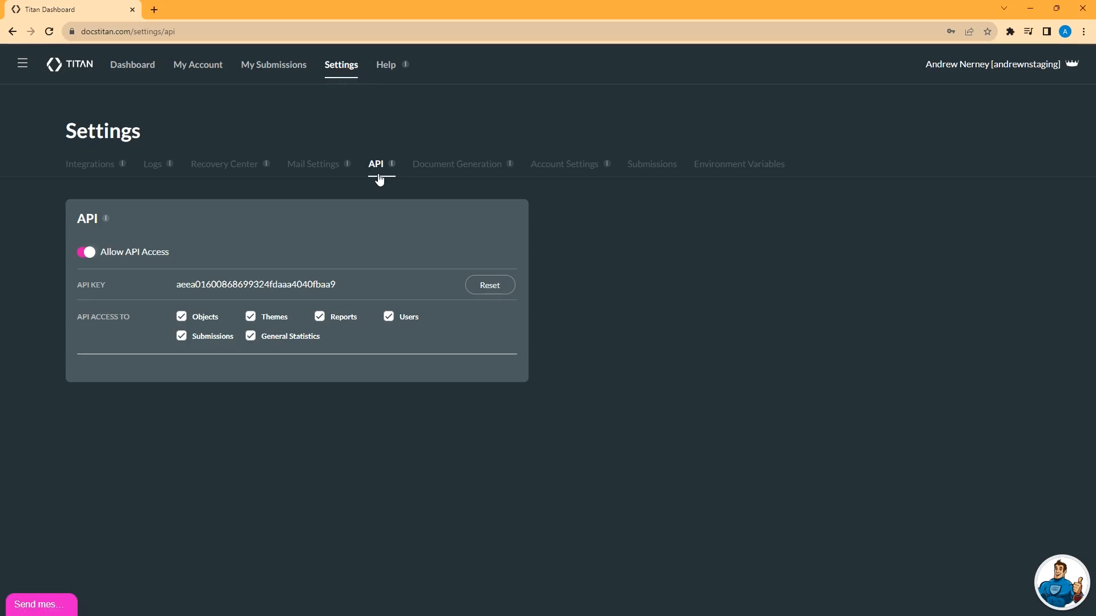
{"action": "mouse_move", "coordinate": [451, 168]}
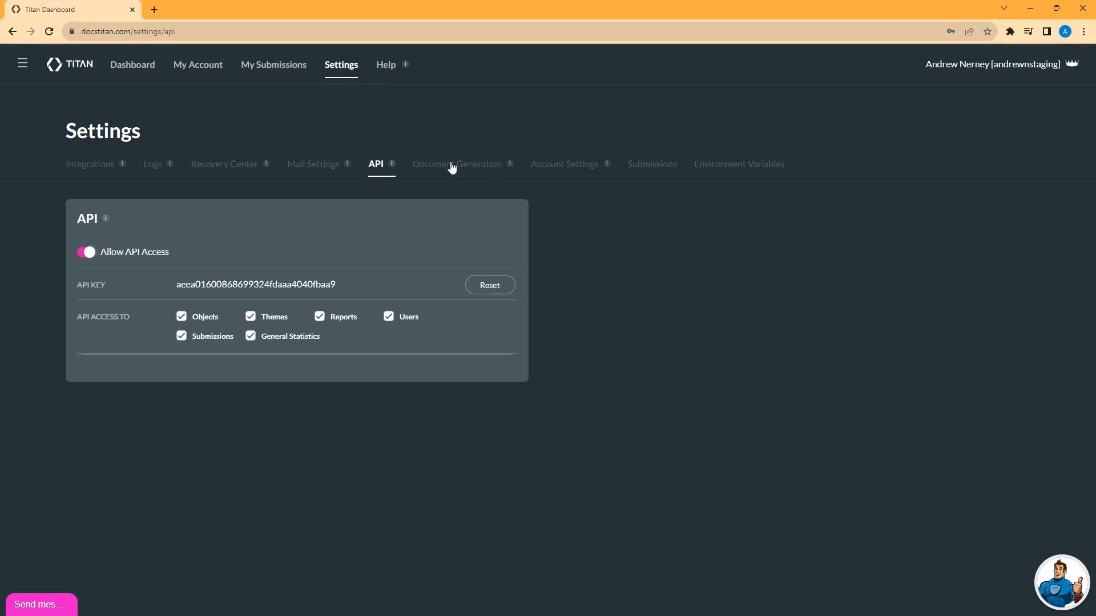
{"action": "mouse_move", "coordinate": [376, 173]}
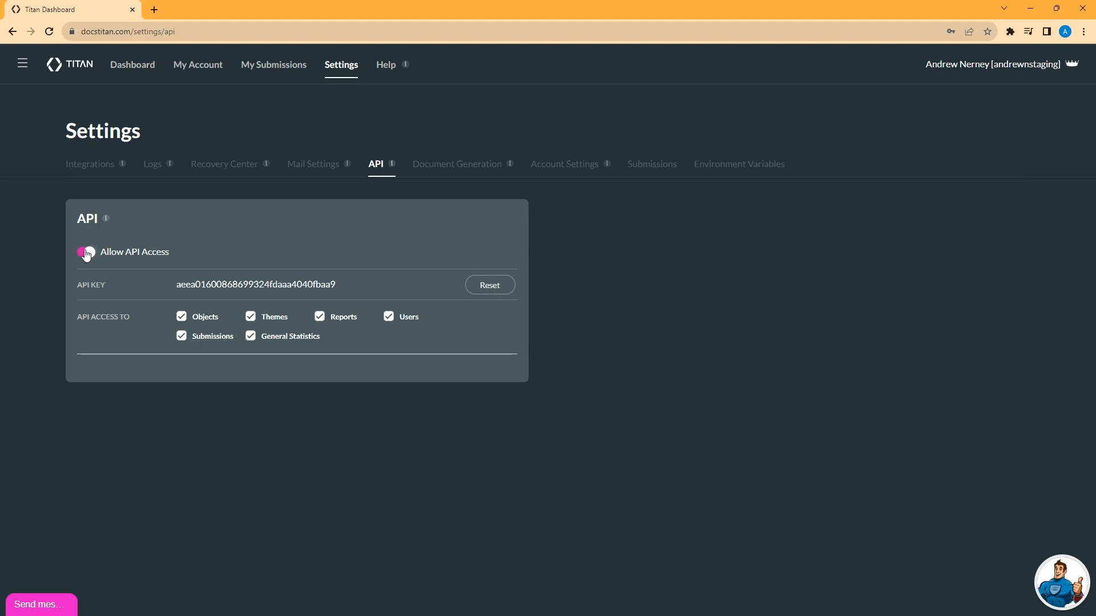
Step: Enable API access in the Document Generation settings and apply the changes
{"action": "left_click", "coordinate": [87, 252]}
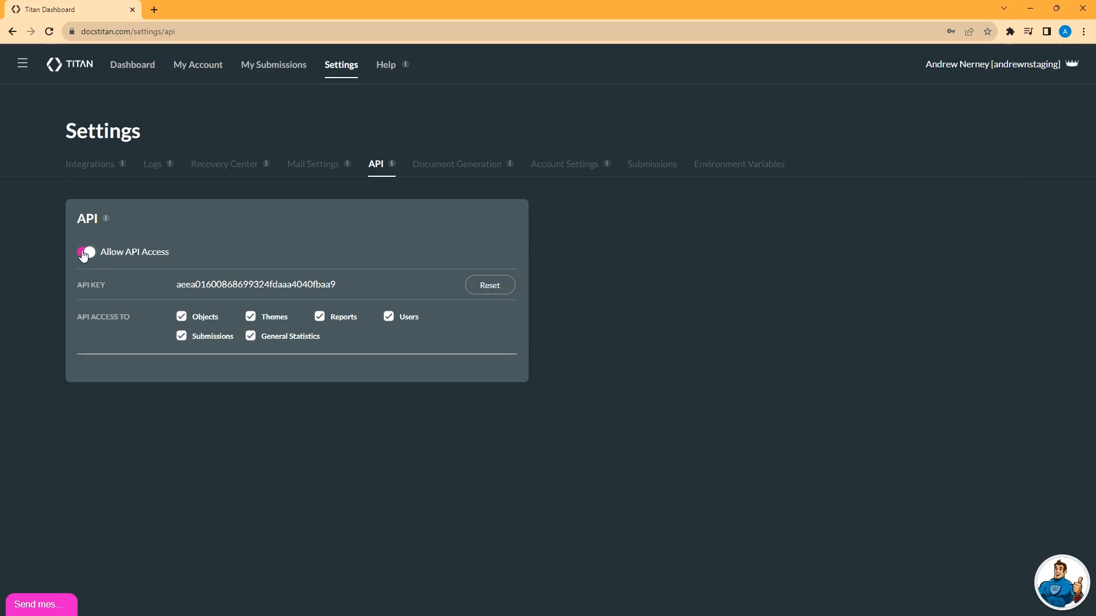
{"action": "left_click", "coordinate": [85, 252]}
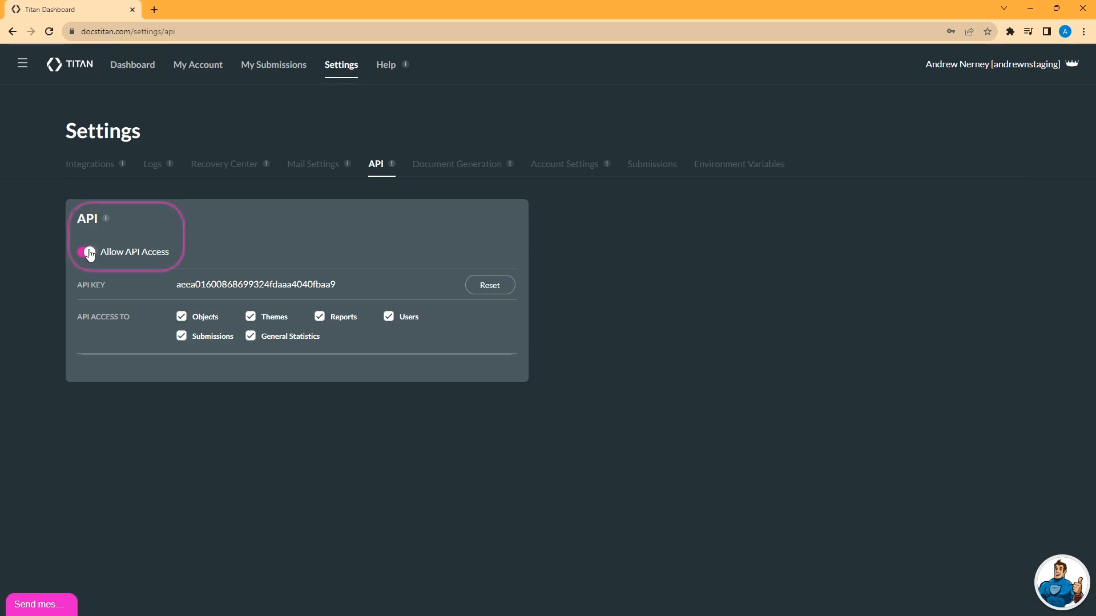
{"action": "left_click", "coordinate": [87, 252]}
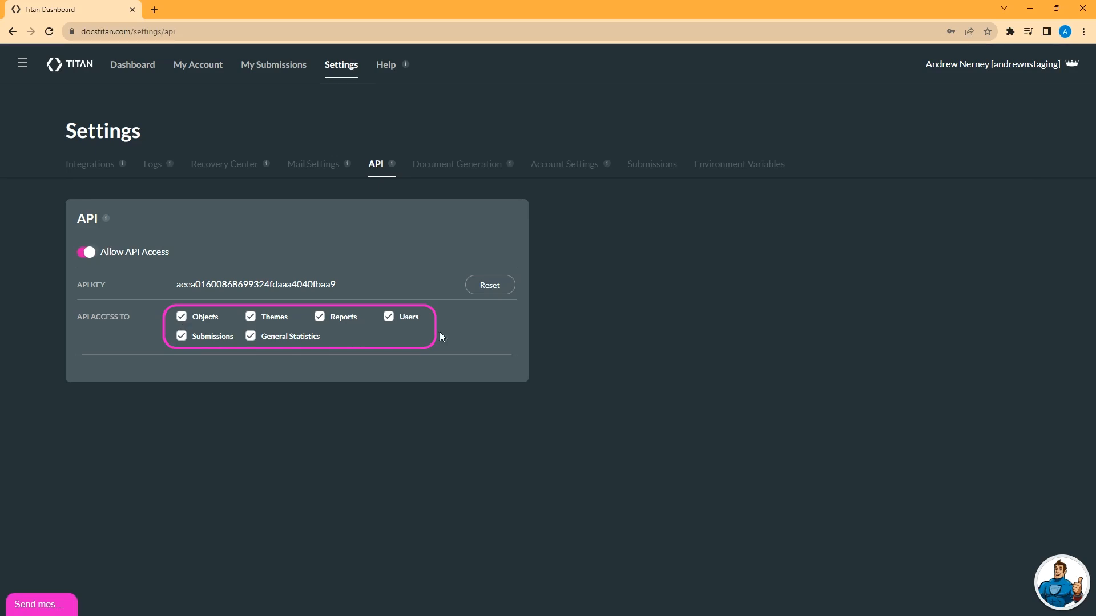
{"action": "mouse_move", "coordinate": [225, 325]}
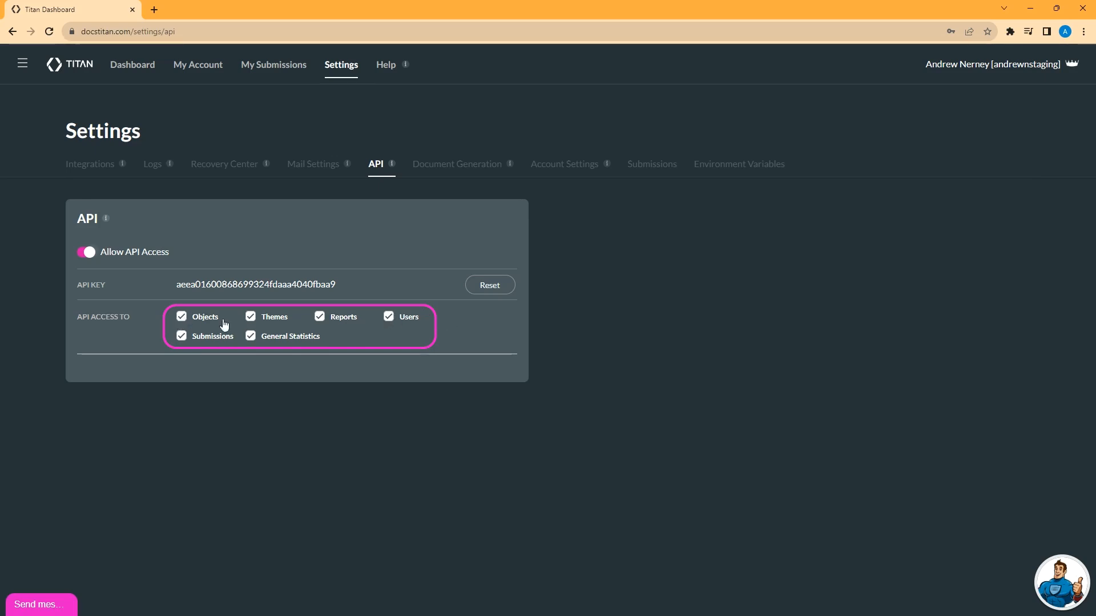
{"action": "mouse_move", "coordinate": [308, 330]}
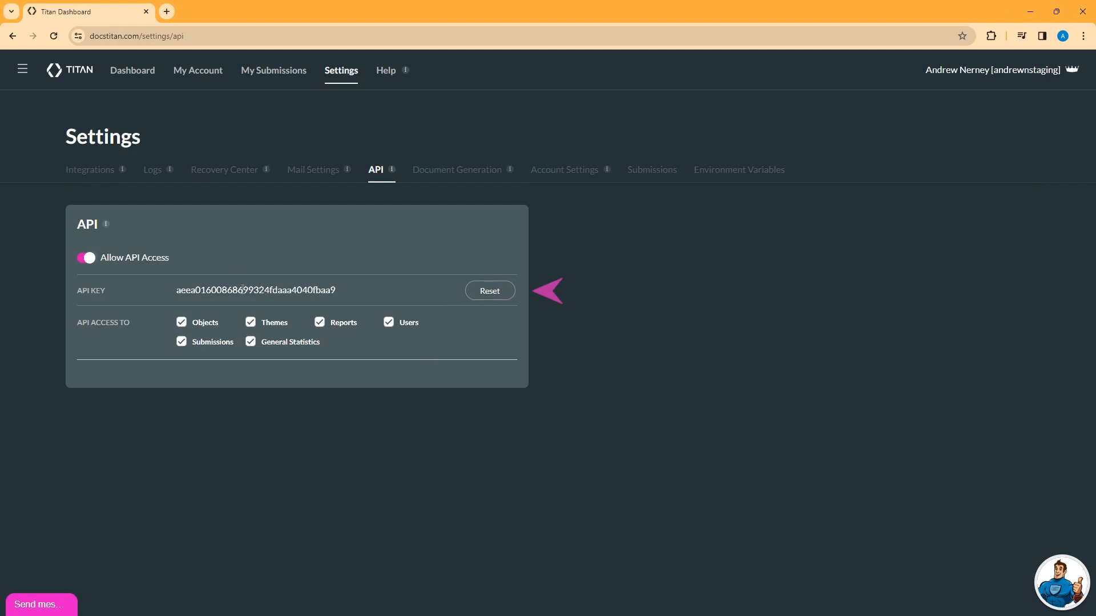
{"action": "mouse_move", "coordinate": [494, 305]}
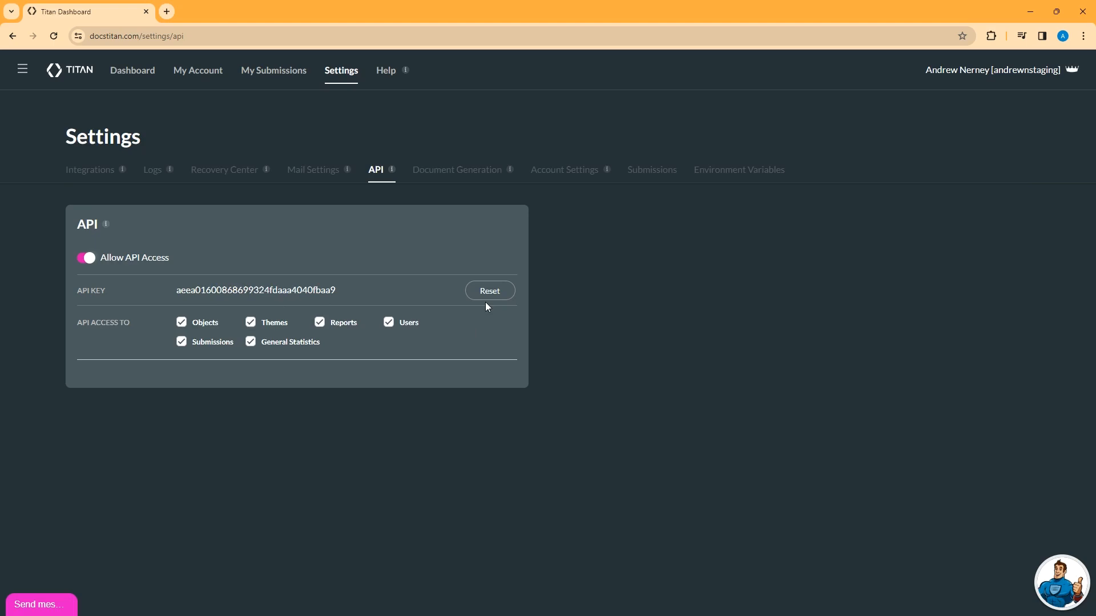
{"action": "left_click", "coordinate": [456, 169]}
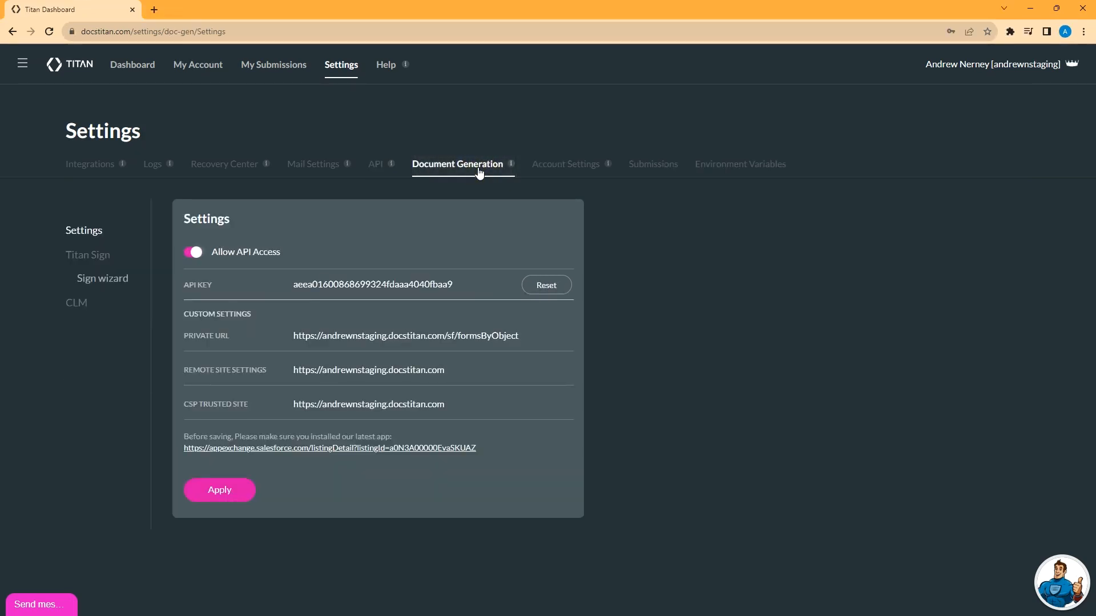
{"action": "mouse_move", "coordinate": [107, 253]}
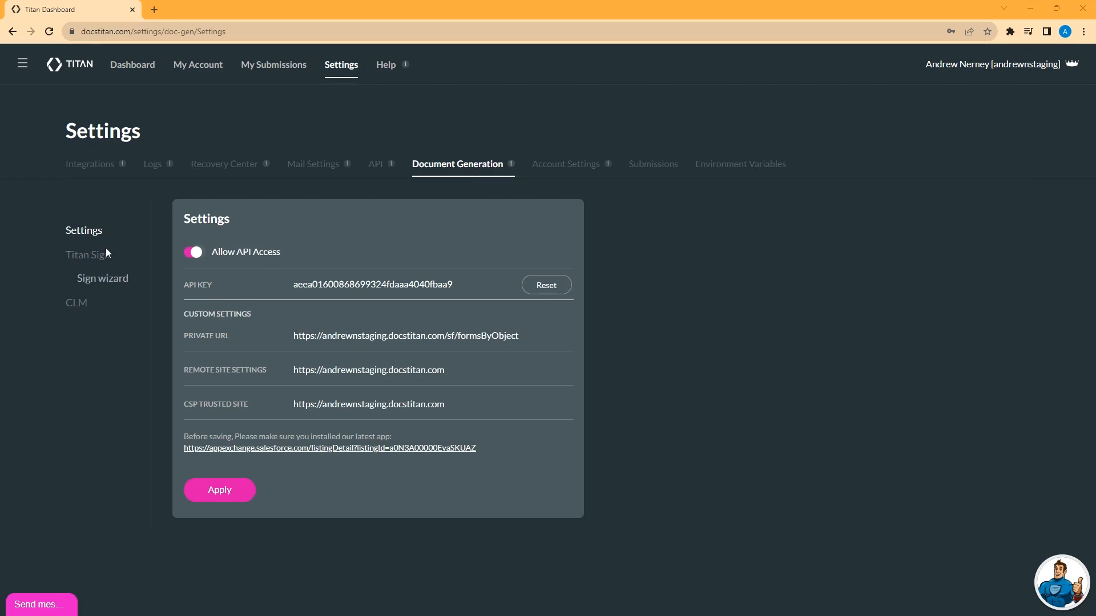
{"action": "mouse_move", "coordinate": [73, 311]}
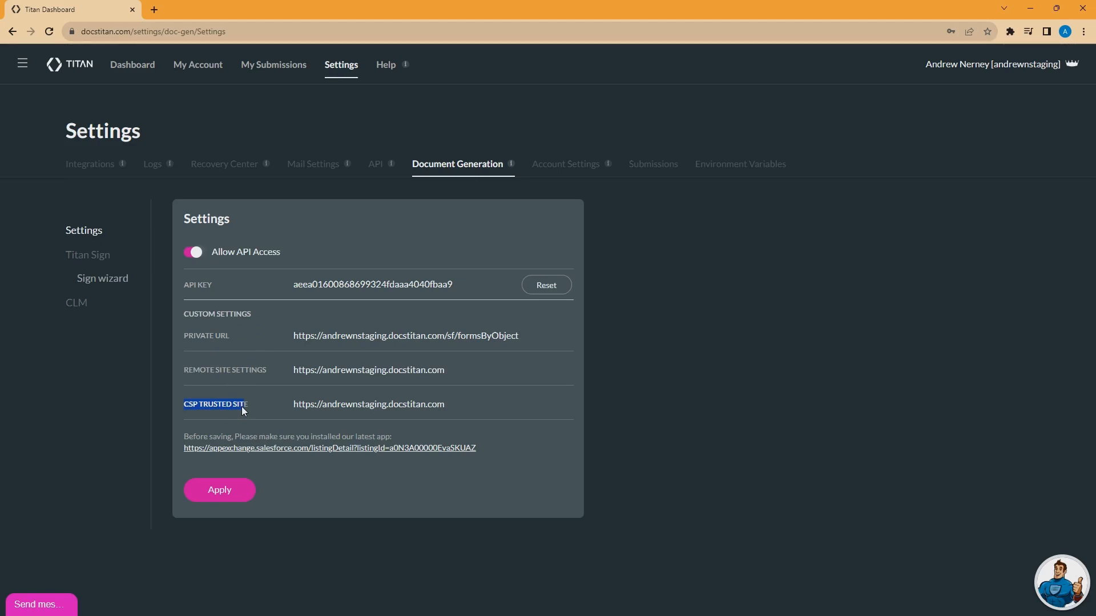
{"action": "mouse_move", "coordinate": [292, 453]}
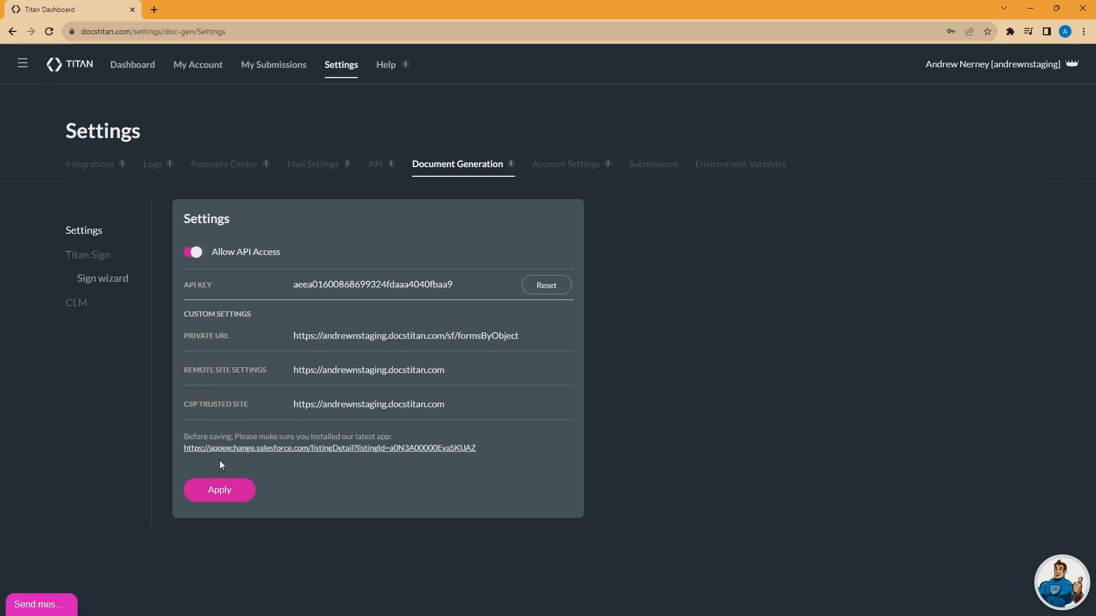
{"action": "left_click", "coordinate": [87, 255]}
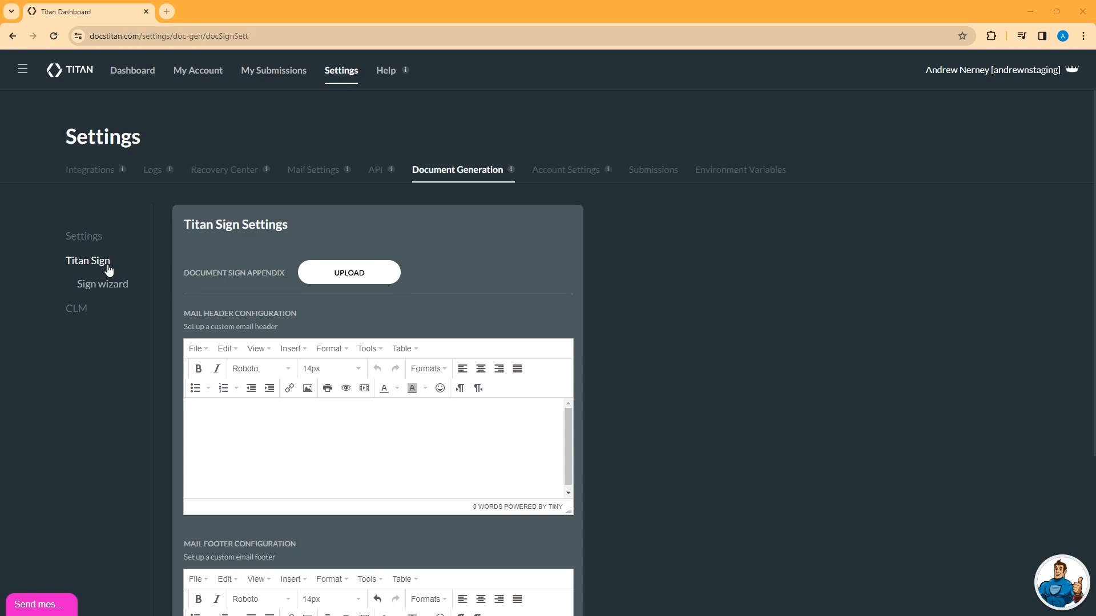
Step: Enter a bold 'My Custom Header Here' Titan Sign mail header and start inserting an image
{"action": "type", "text": "M<"}
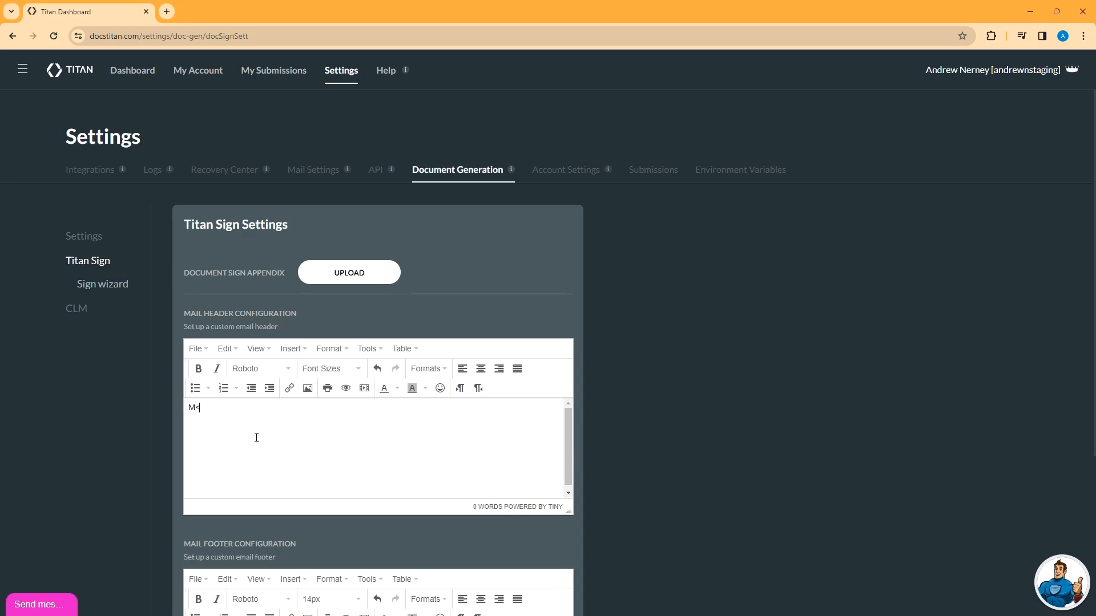
{"action": "type", "text": "y Custom Hea"}
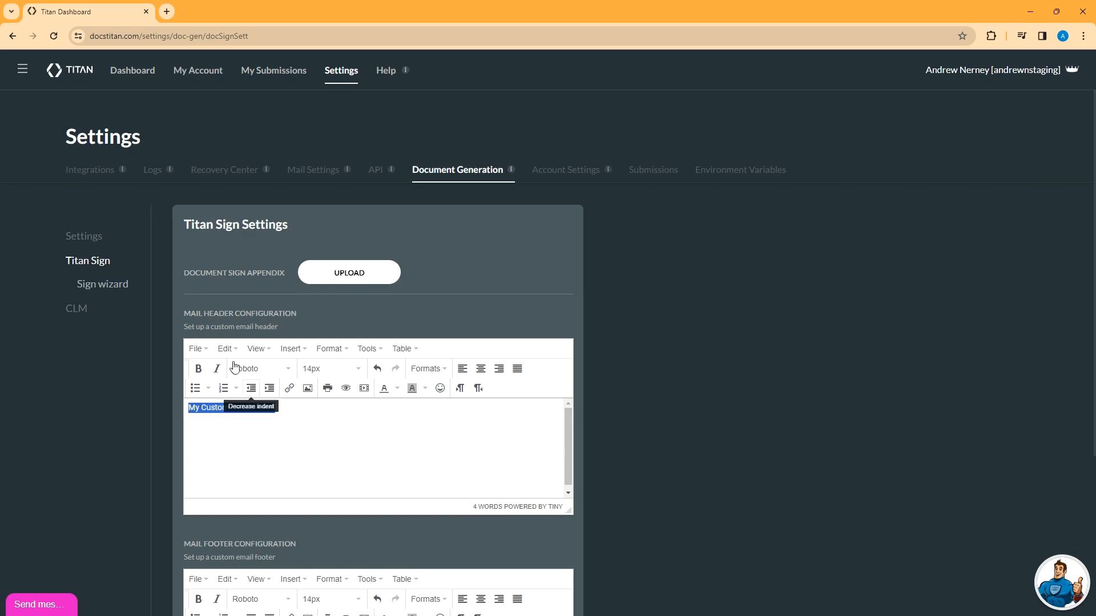
{"action": "left_click", "coordinate": [198, 368]}
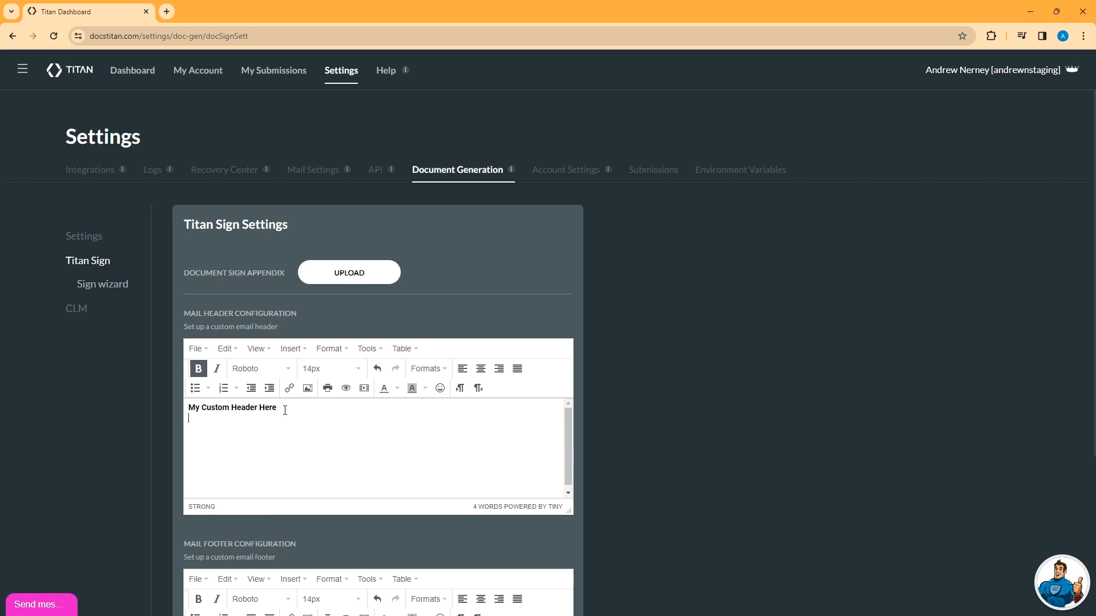
{"action": "left_click", "coordinate": [308, 389]}
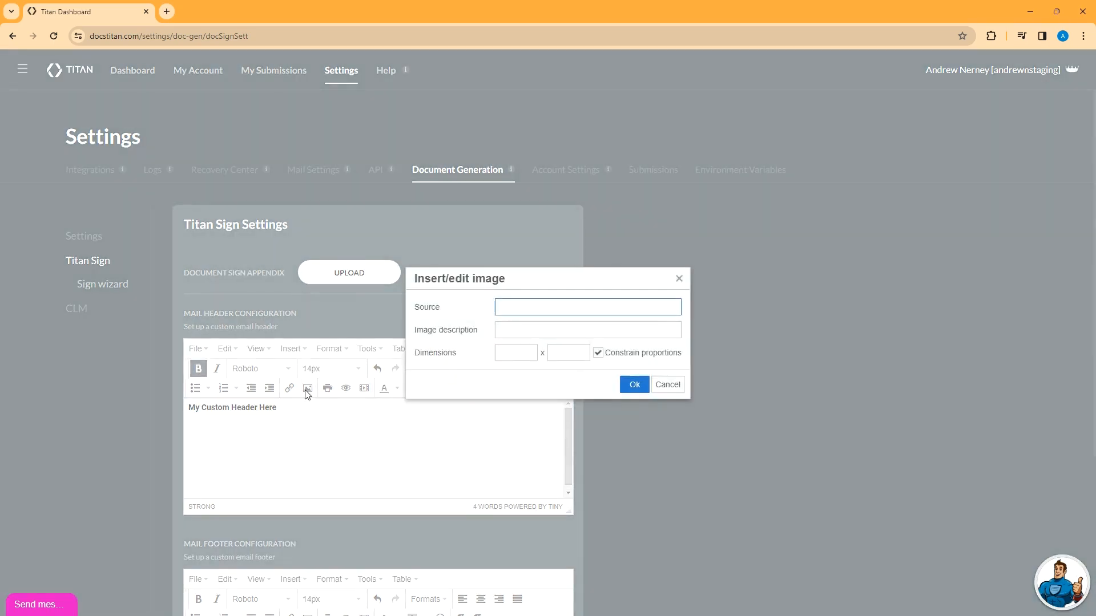
{"action": "left_click", "coordinate": [666, 384]}
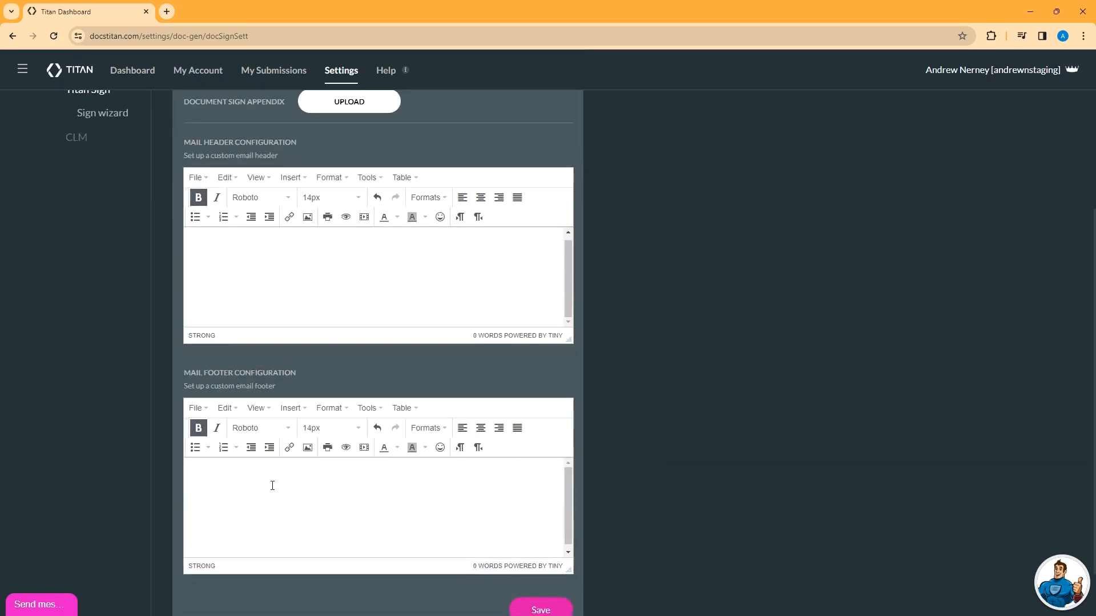
Step: Clear the Titan Sign mail footer text, then go to the Sign wizard settings
{"action": "type", "text": "Custom Text Goes Here!"}
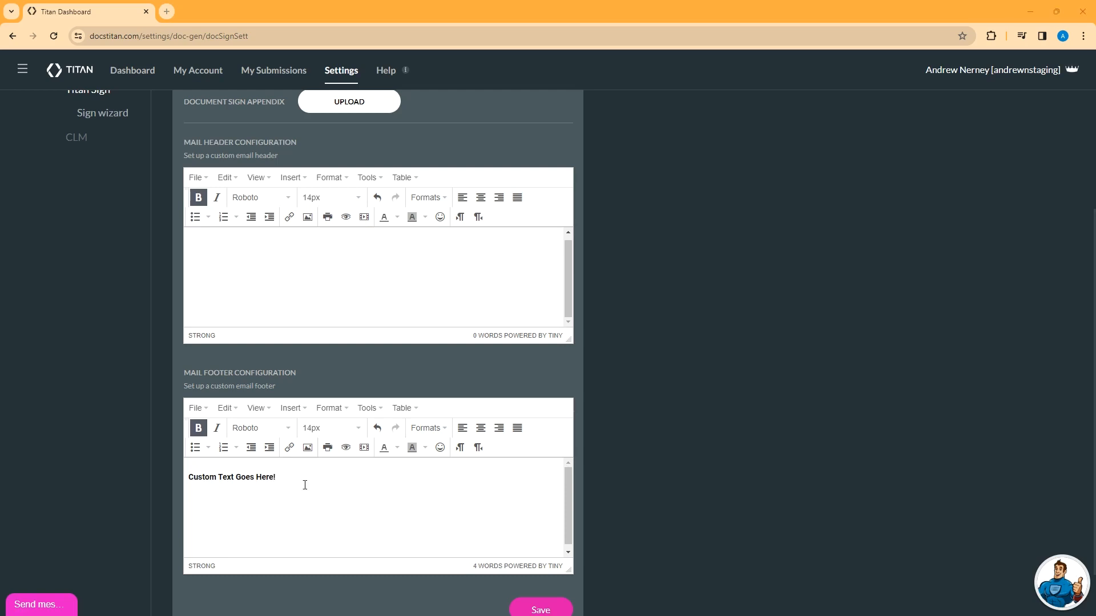
{"action": "left_click", "coordinate": [277, 477]}
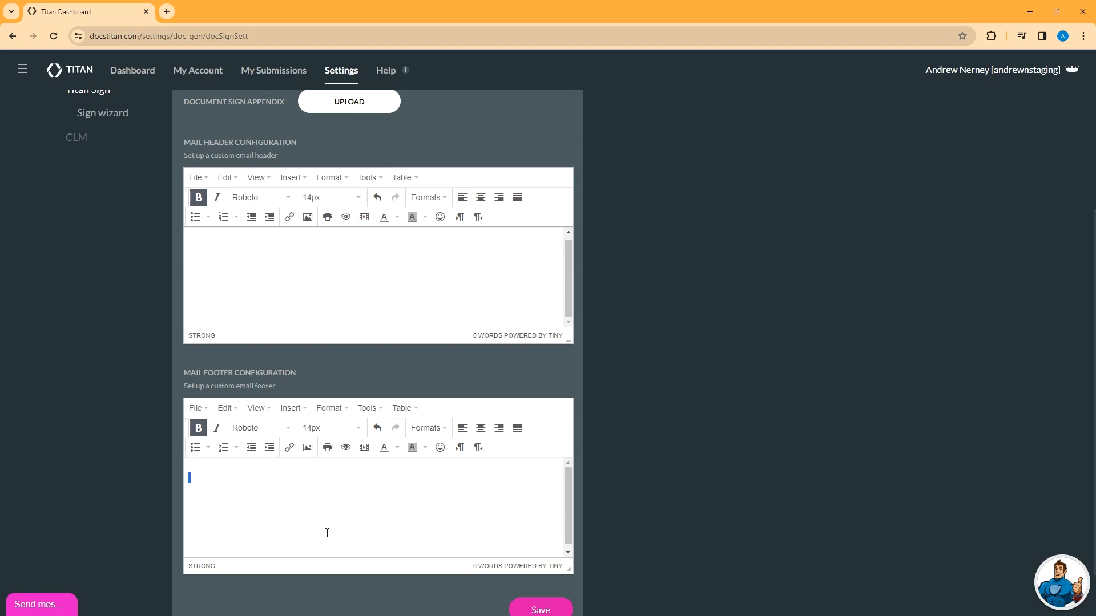
{"action": "left_click", "coordinate": [102, 113]}
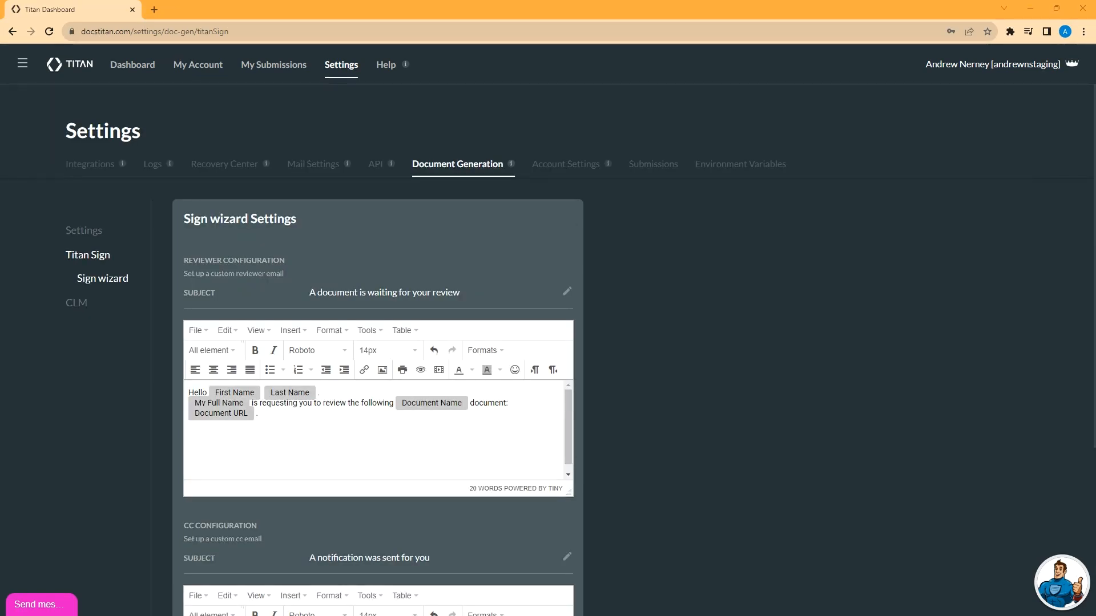
{"action": "left_click", "coordinate": [209, 9]}
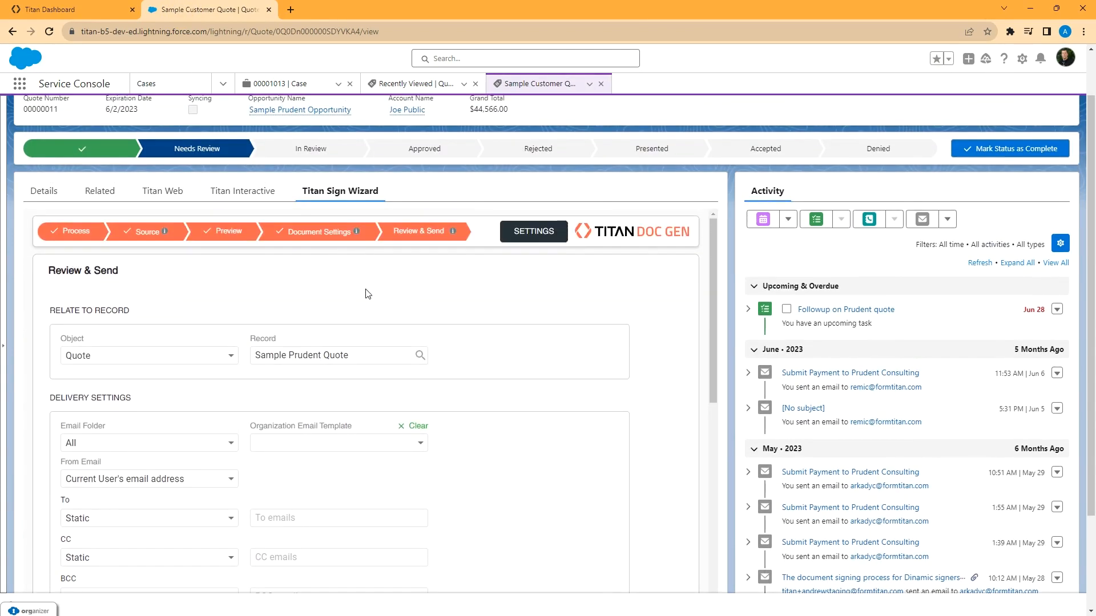
{"action": "mouse_move", "coordinate": [526, 266]}
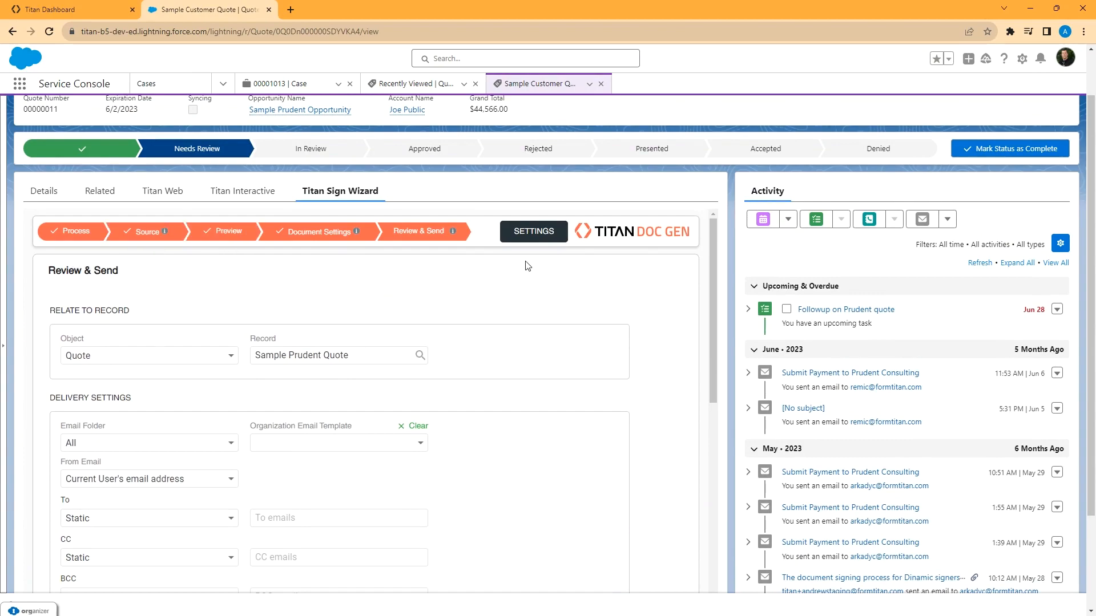
{"action": "left_click", "coordinate": [533, 231]}
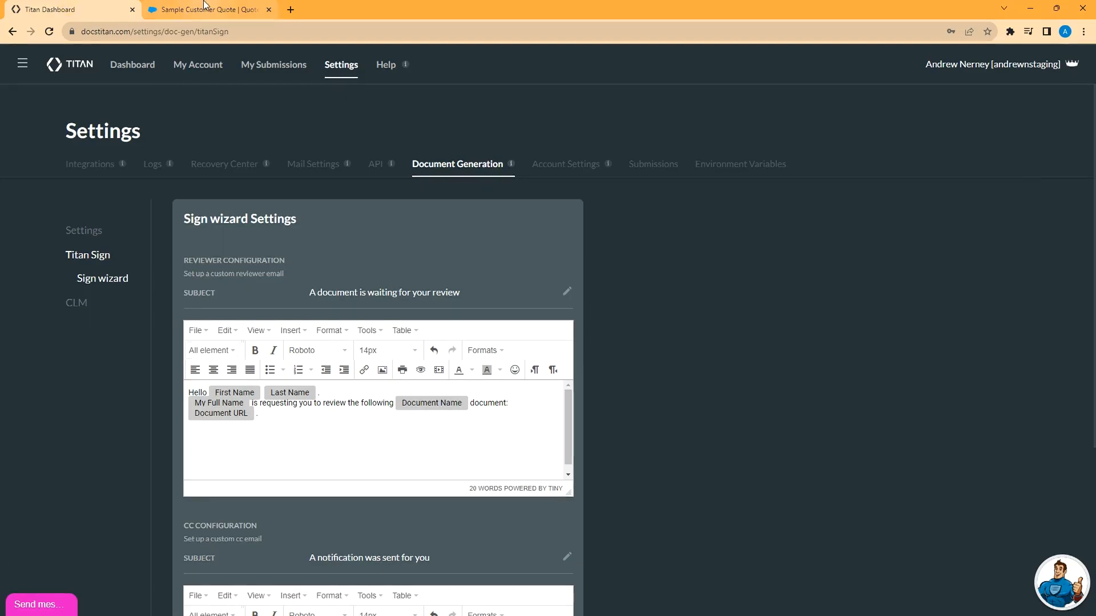
Step: Add 'Mr' after Hello and 'Sample Text' to the reviewer email body
{"action": "left_click", "coordinate": [203, 9]}
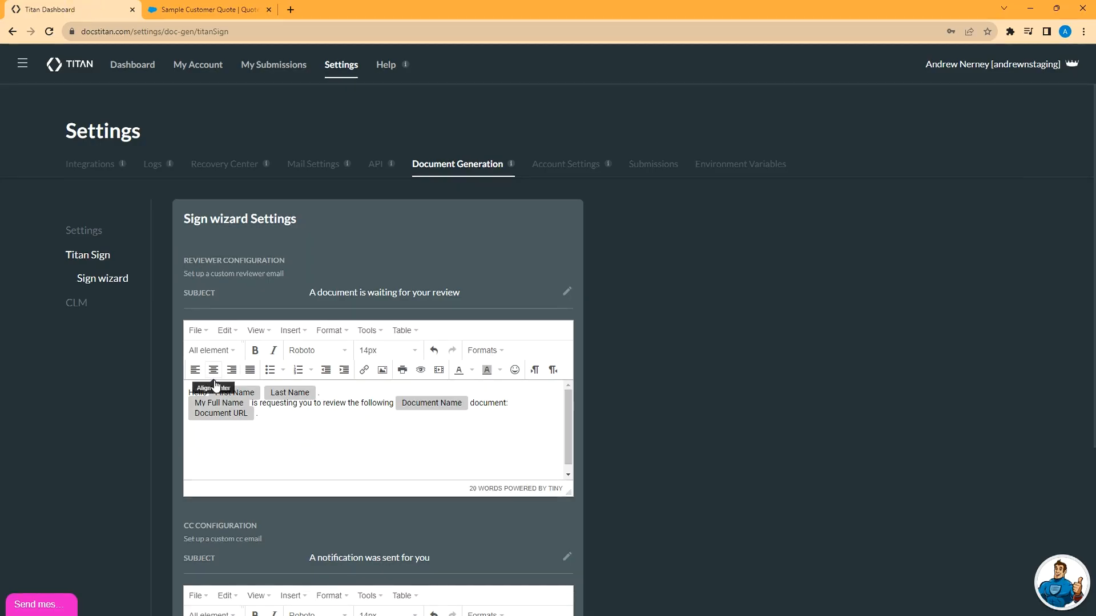
{"action": "type", "text": "Mr"}
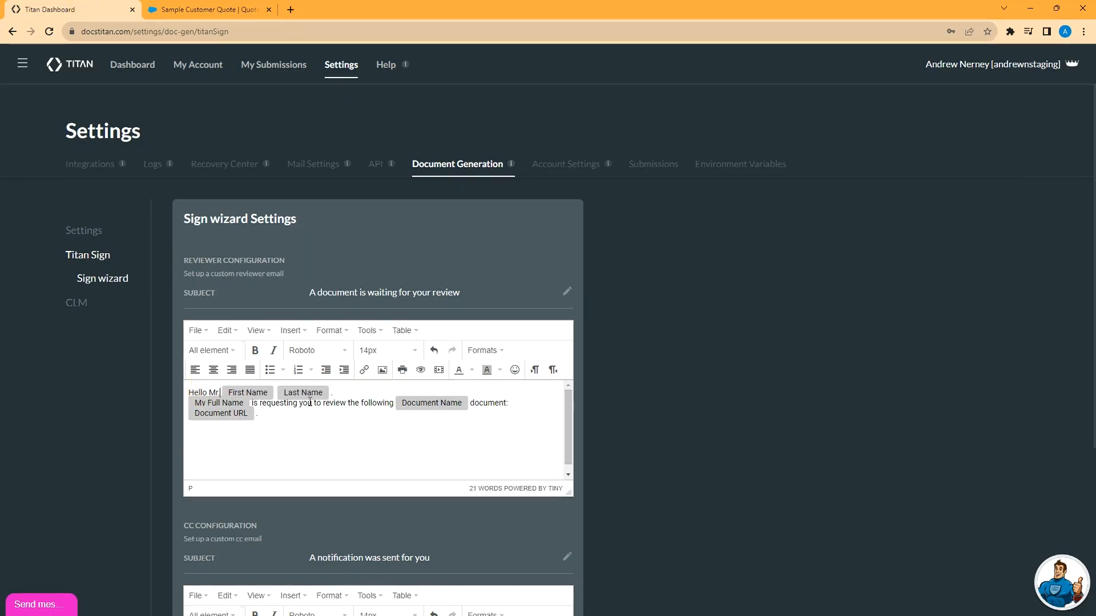
{"action": "type", "text": "Sample Text"}
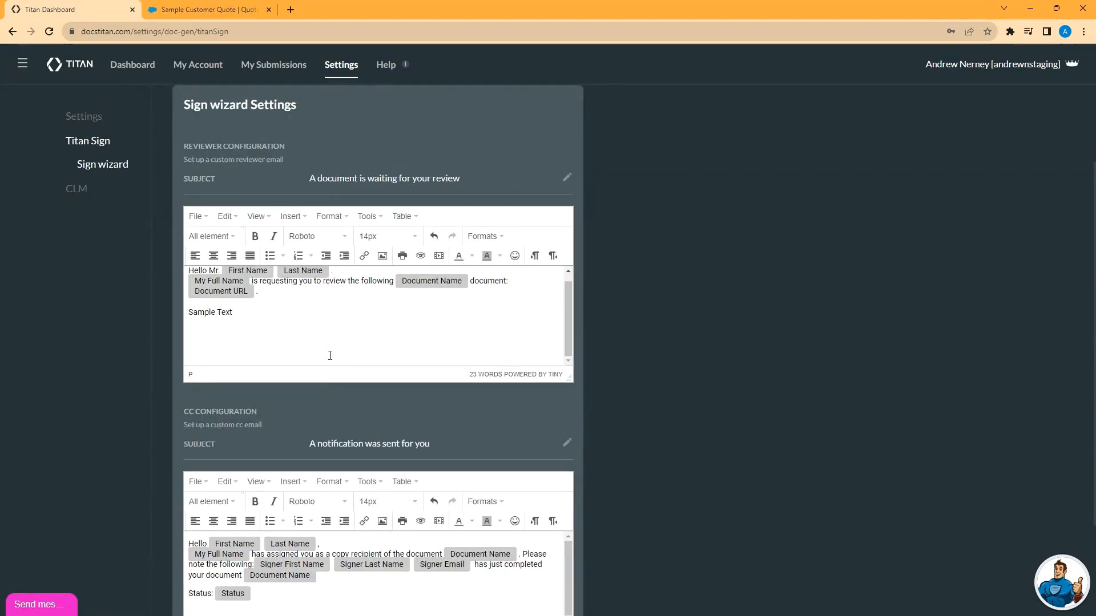
{"action": "scroll", "scroll_direction": "down", "scroll_amount": 3}
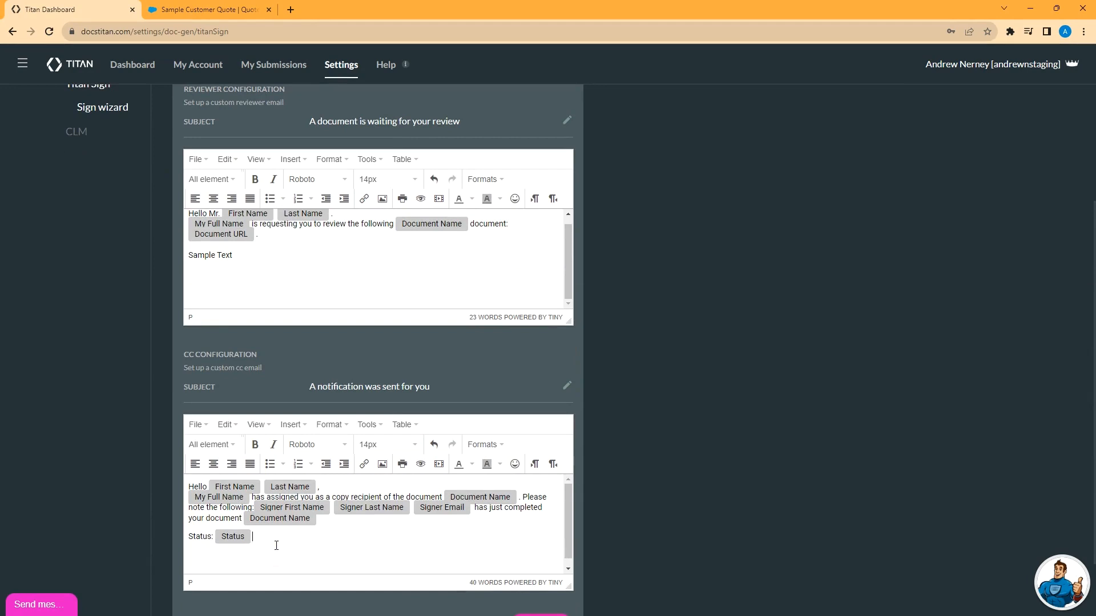
Step: Add bold-italic 'Sample Text' to the CC email body and save
{"action": "type", "text": "Sample Text"}
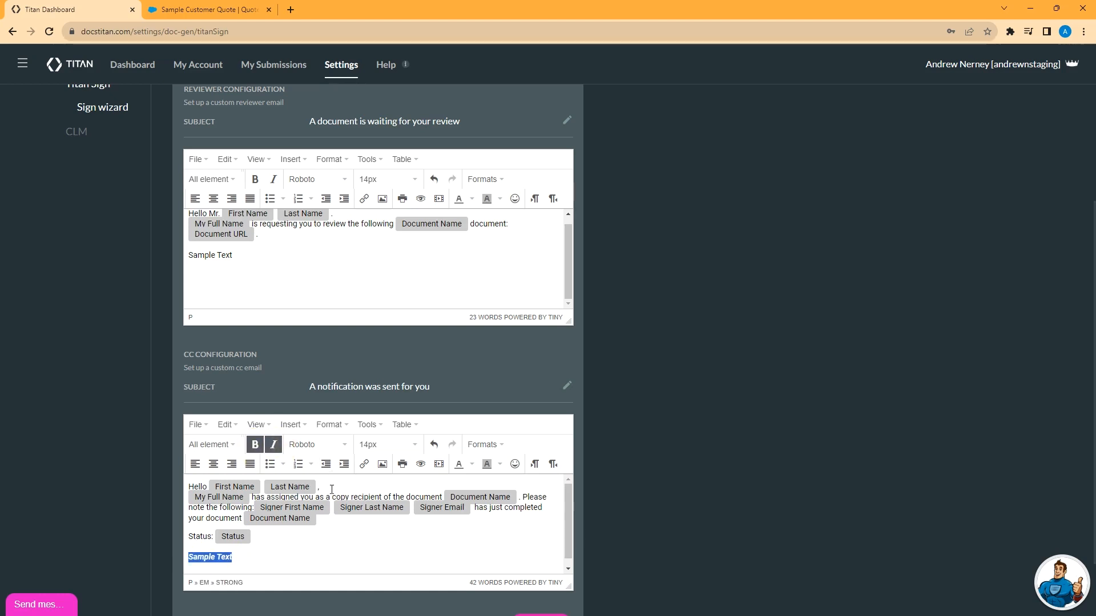
{"action": "scroll", "scroll_direction": "down", "scroll_amount": 3}
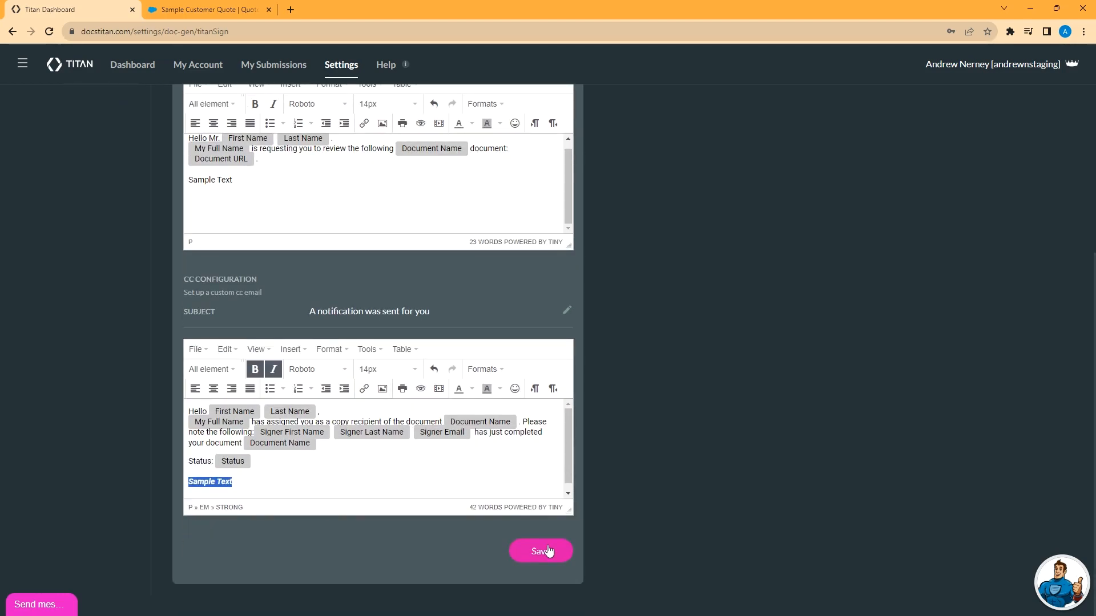
{"action": "left_click", "coordinate": [541, 551]}
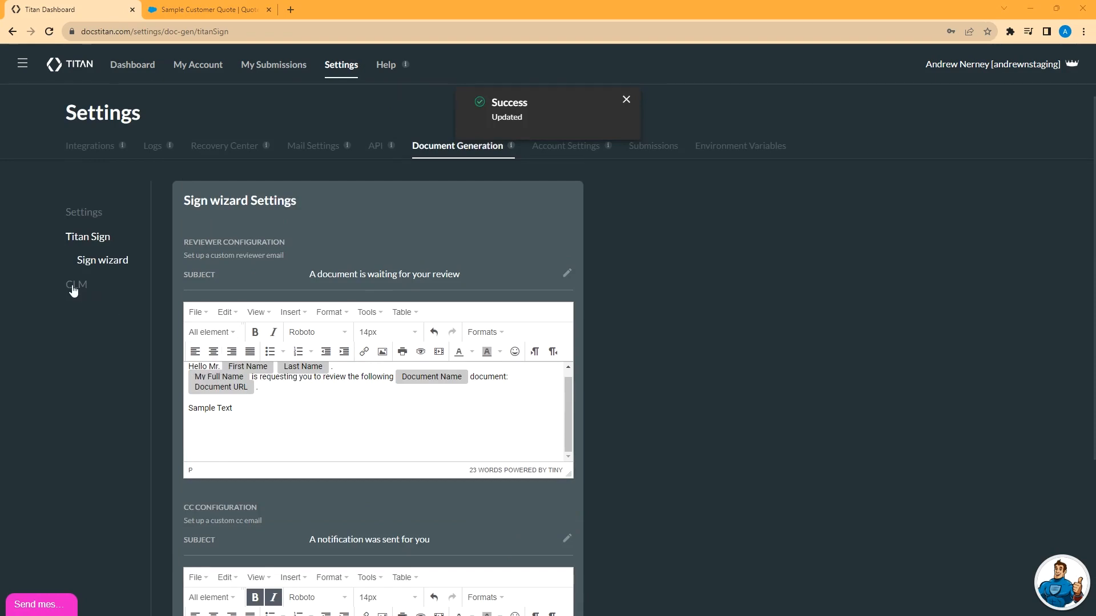
Step: Set the CLM email header to 'Custom Header' and footer to 'Custom Footer', then save
{"action": "left_click", "coordinate": [76, 284]}
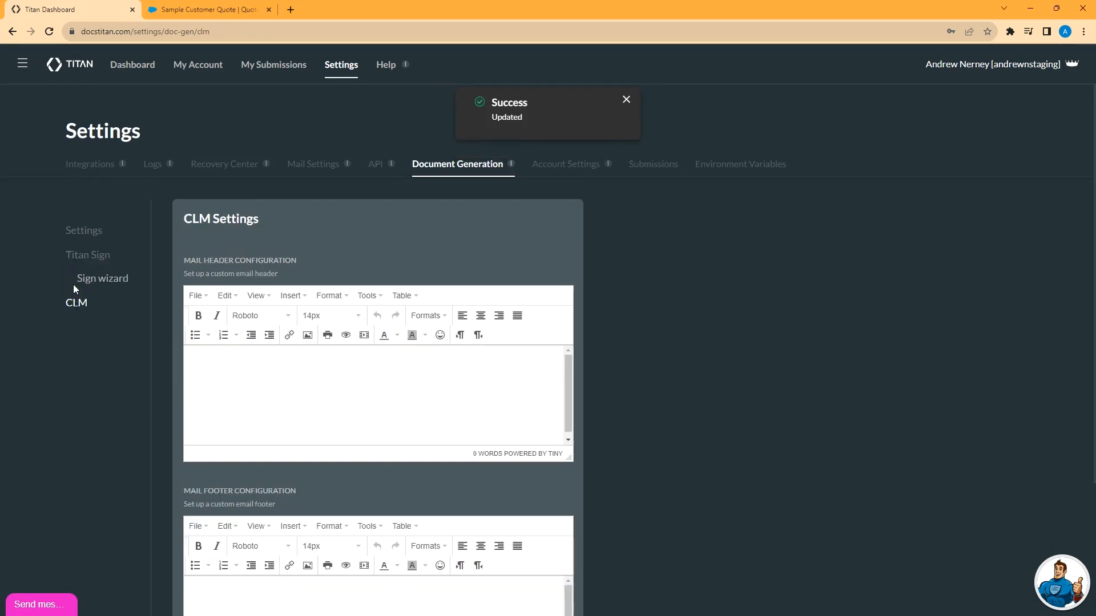
{"action": "left_click", "coordinate": [261, 386]}
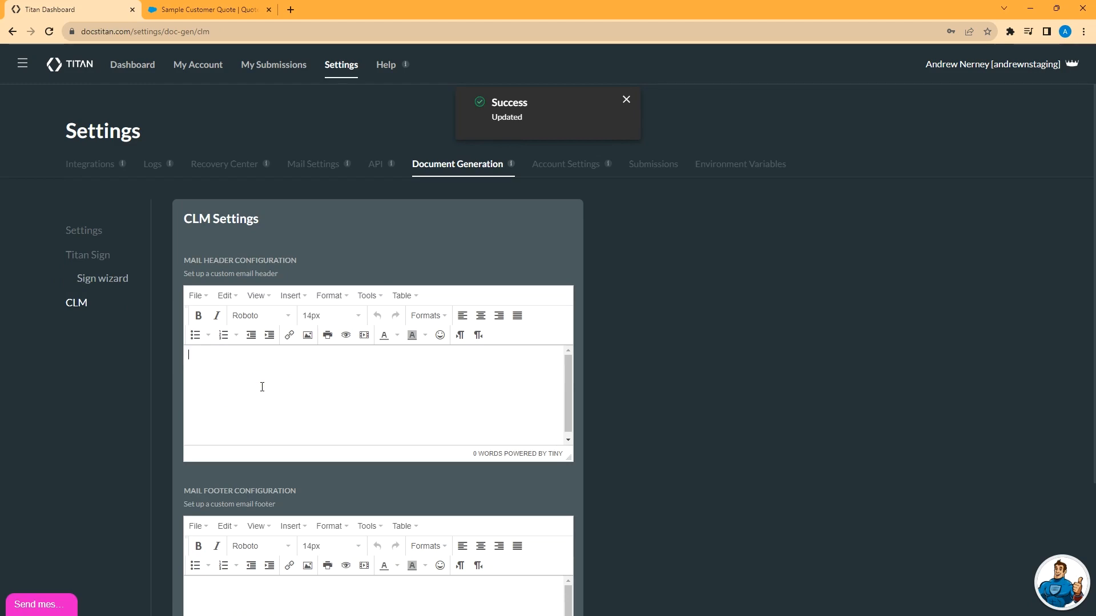
{"action": "type", "text": "Custom Header"}
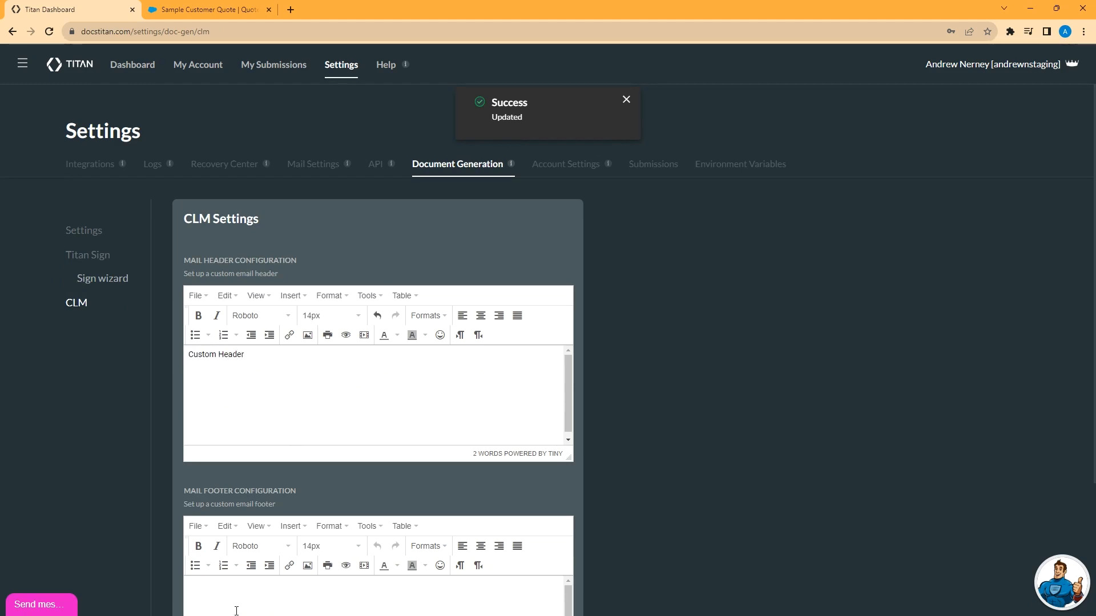
{"action": "type", "text": "Custom Footer"}
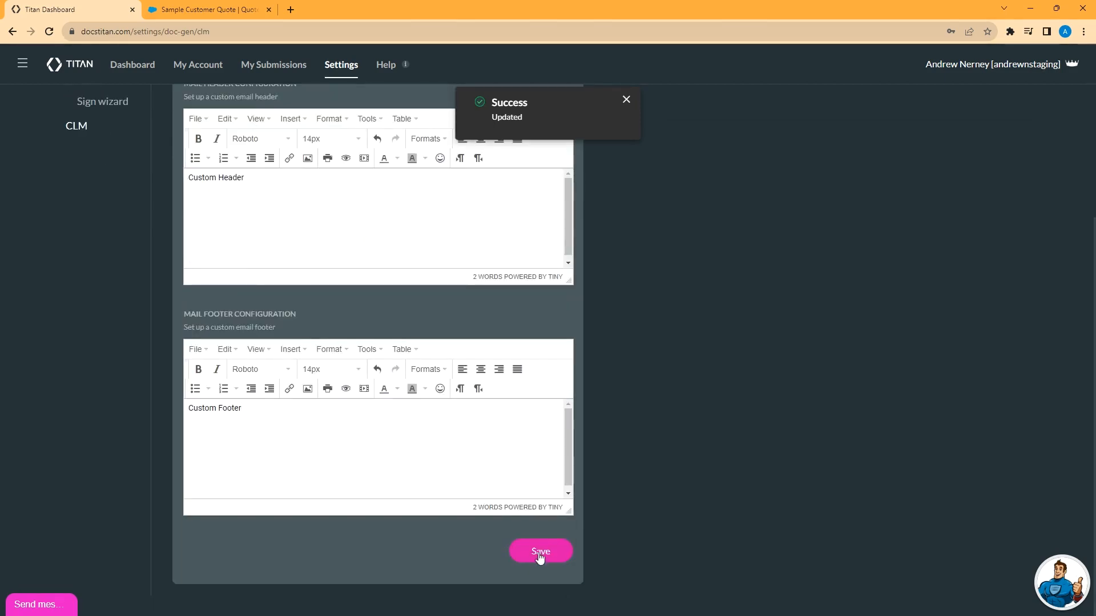
{"action": "left_click", "coordinate": [539, 551]}
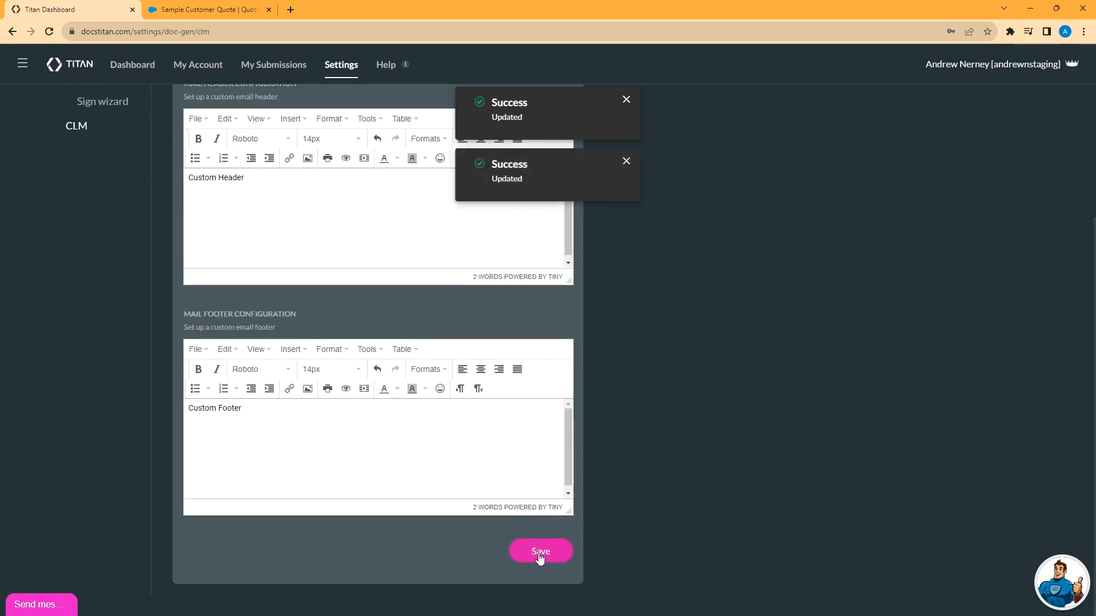